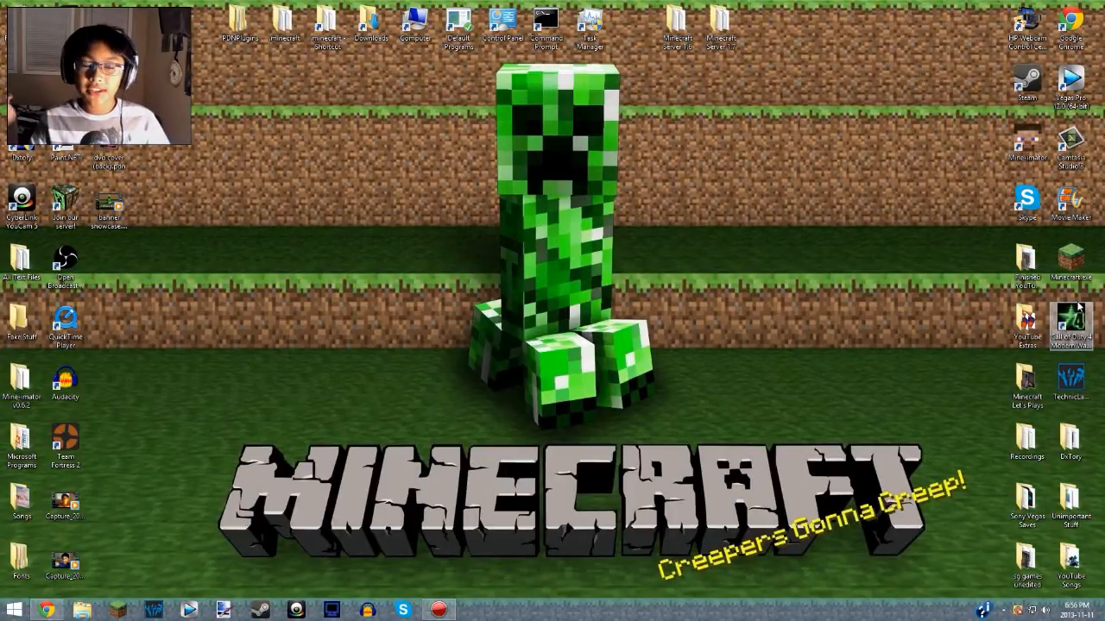
mouse_move(263, 227)
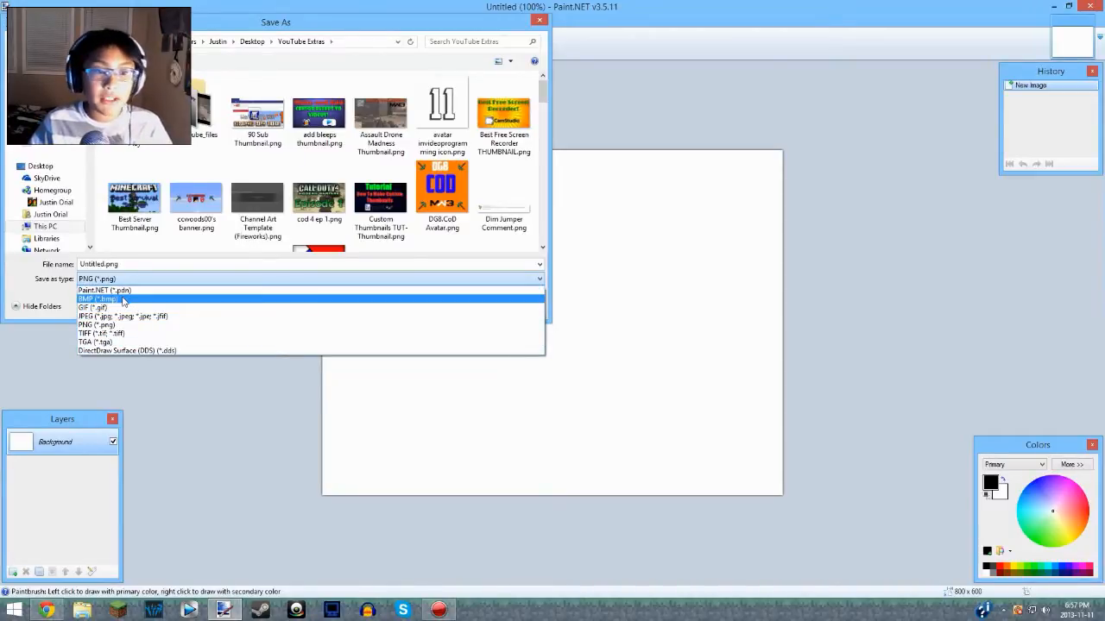
Step: Confirm Save As offers BMP but no .ico or cursor type, then close Paint.NET
click(97, 299)
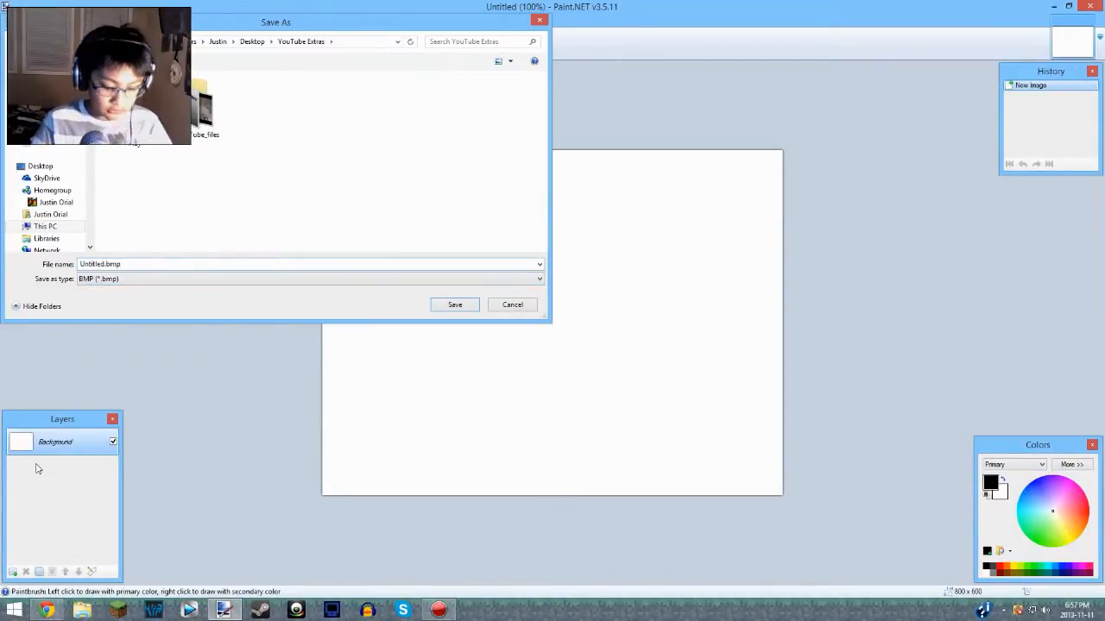
text(.ic)
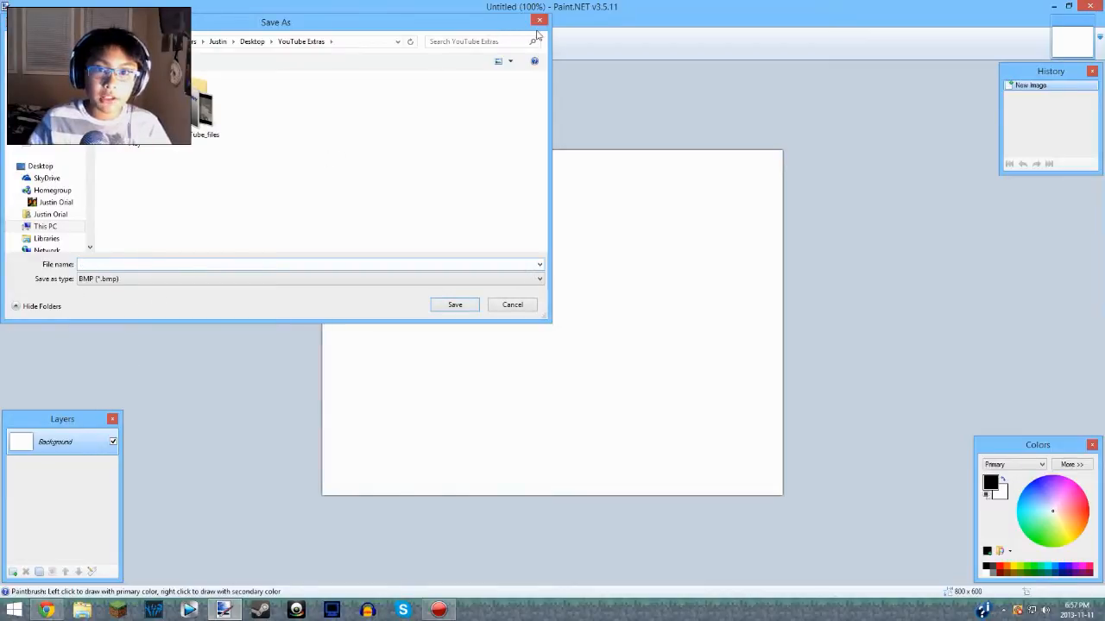
click(512, 304)
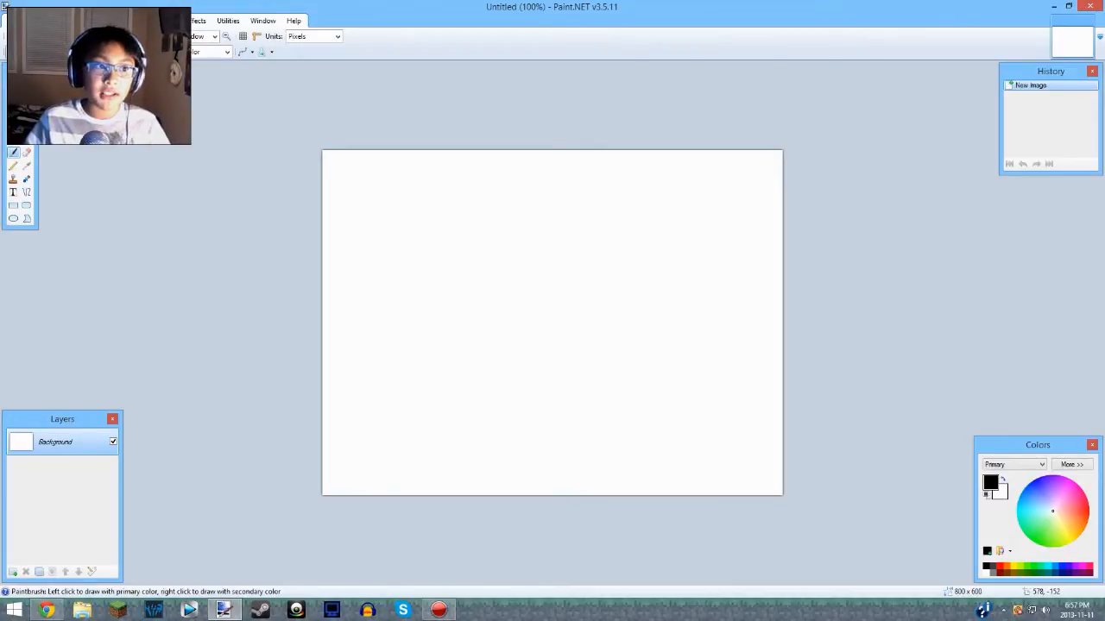
mouse_move(393, 492)
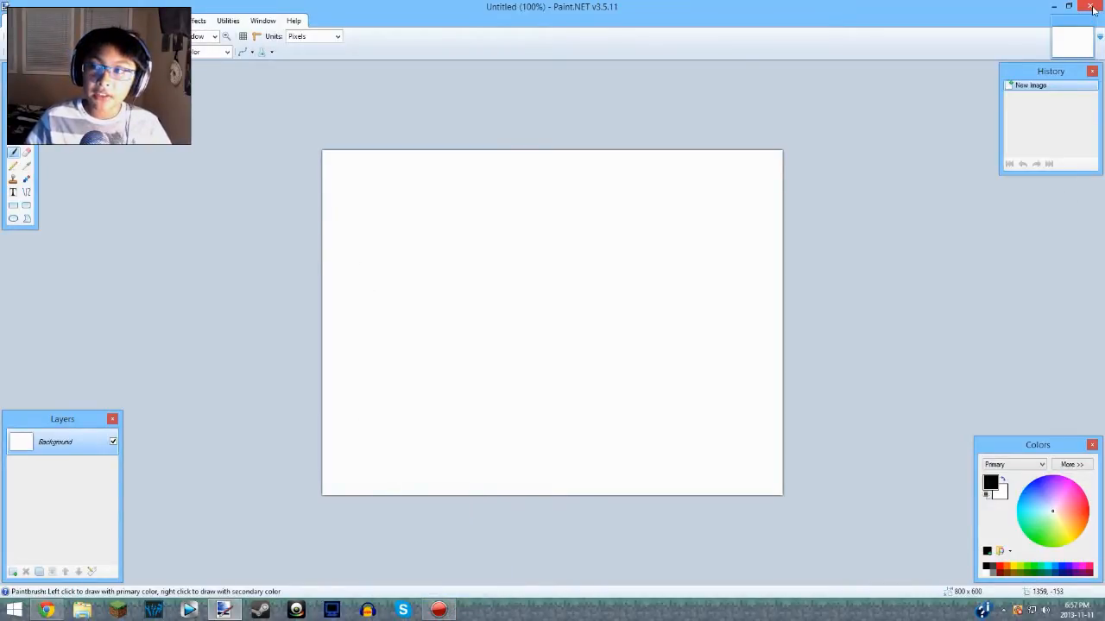
click(1093, 7)
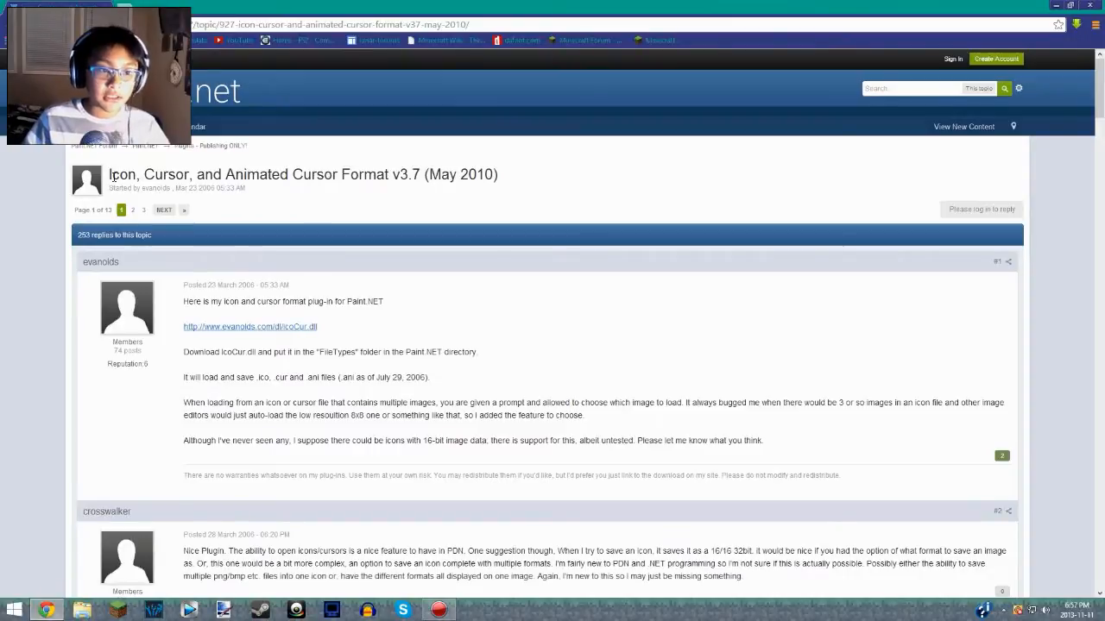
Step: Read the Icon, Cursor, and Animated Cursor Format v3.7 forum post and select its web address
drag(194, 173, 490, 174)
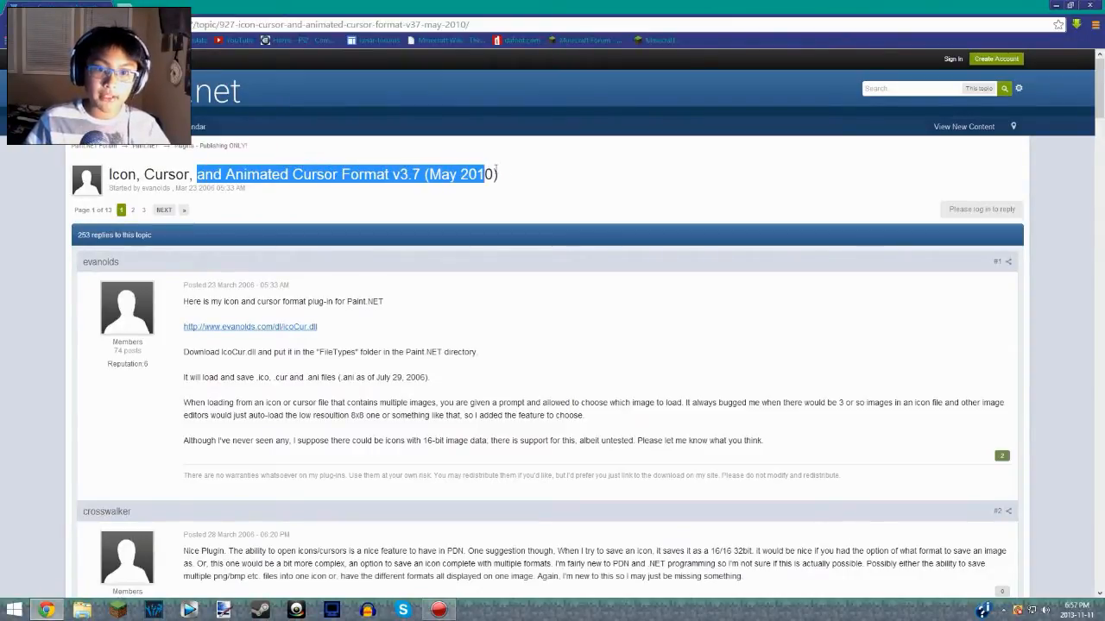
scroll(down, 3)
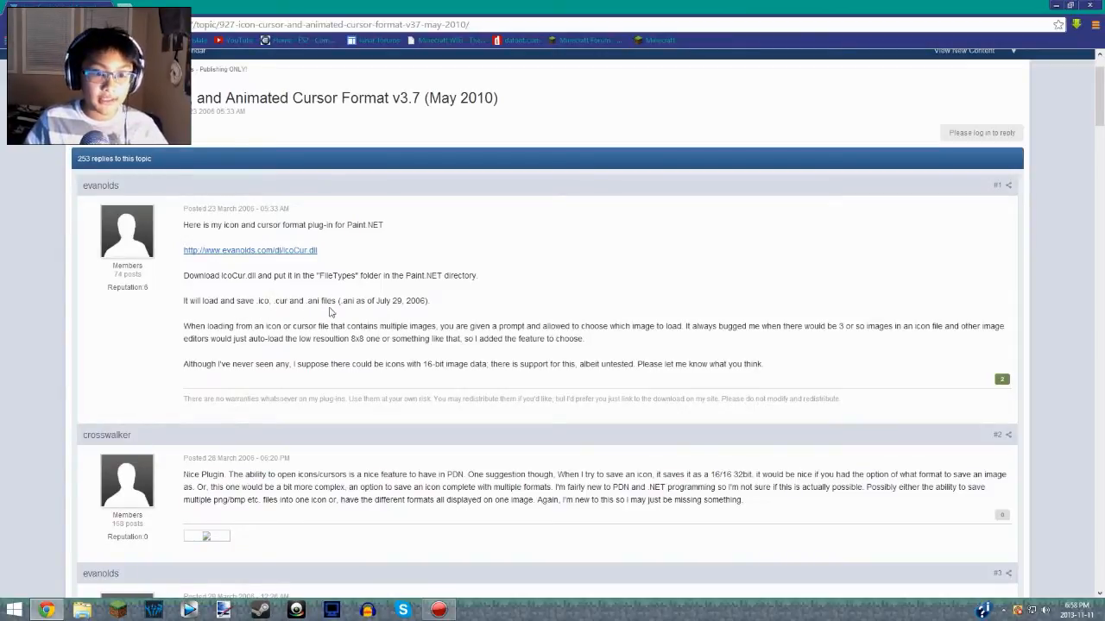
mouse_move(460, 354)
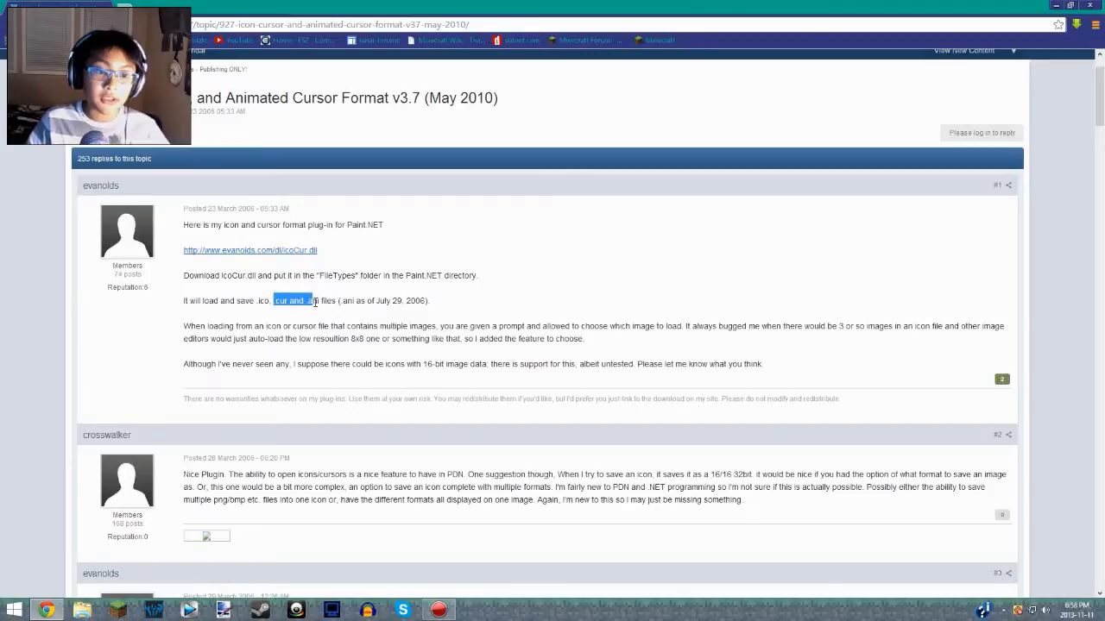
click(267, 313)
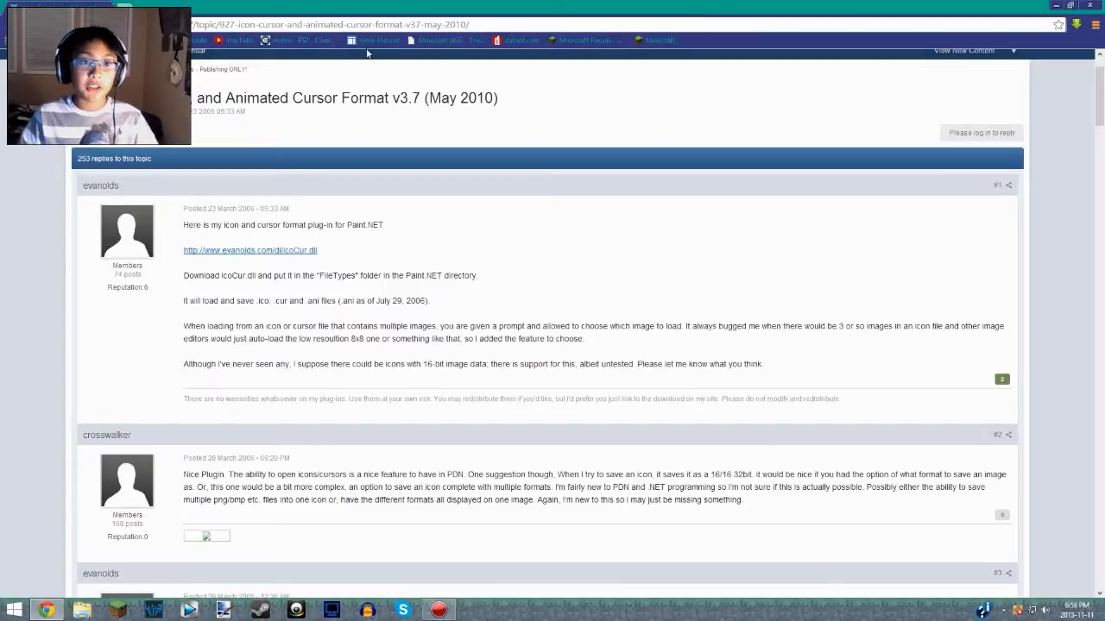
click(517, 24)
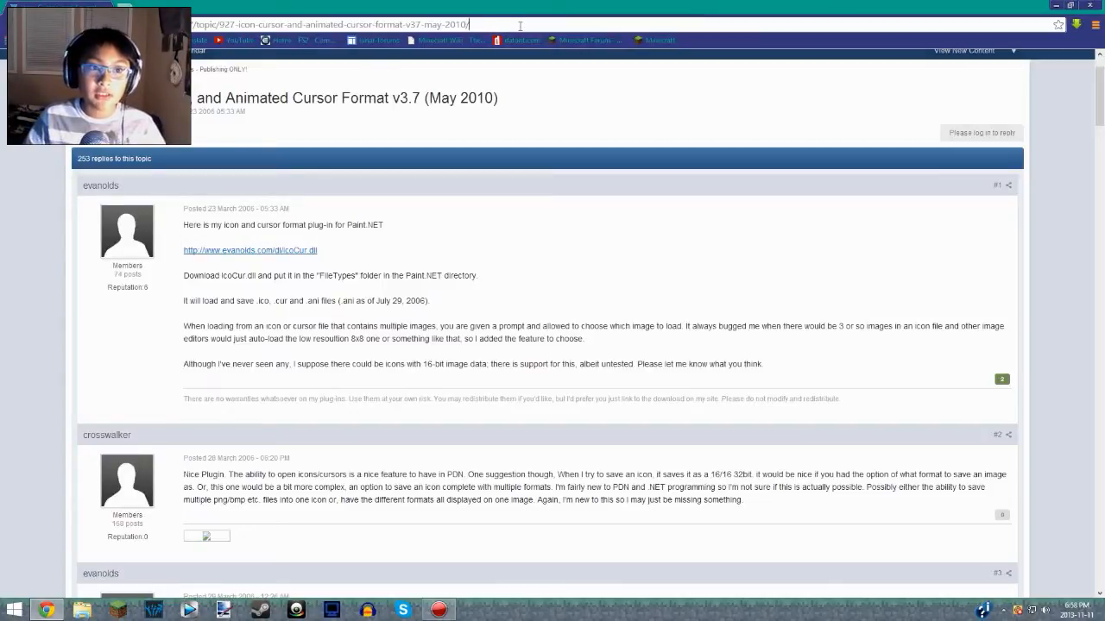
click(328, 25)
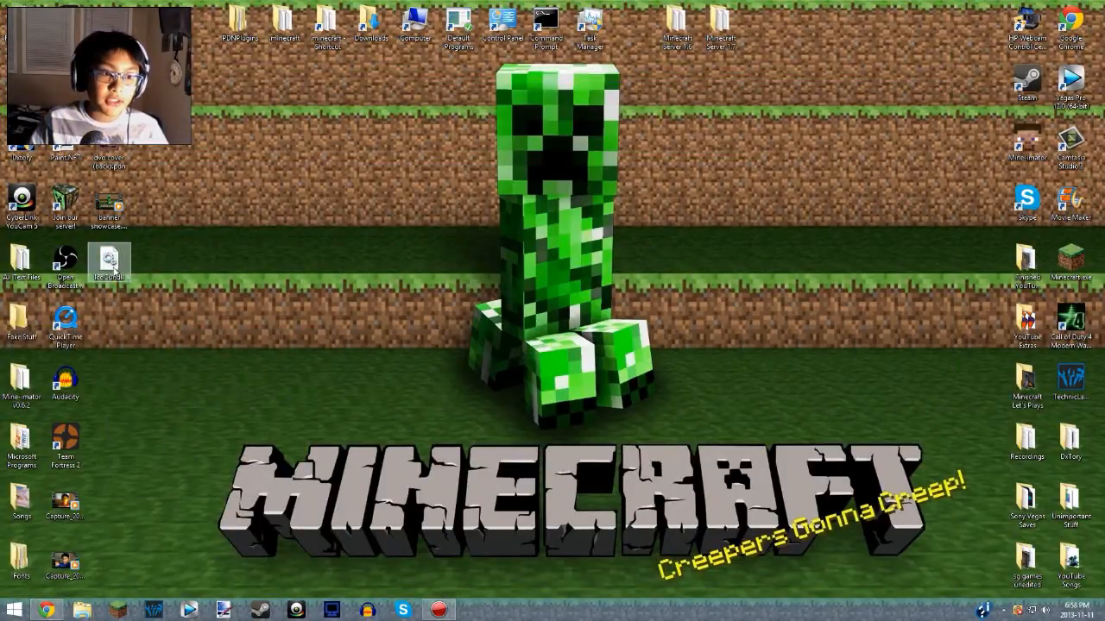
Step: Open PDNPlugins > ICO FileType and copy IcoCur.dll
double_click(239, 22)
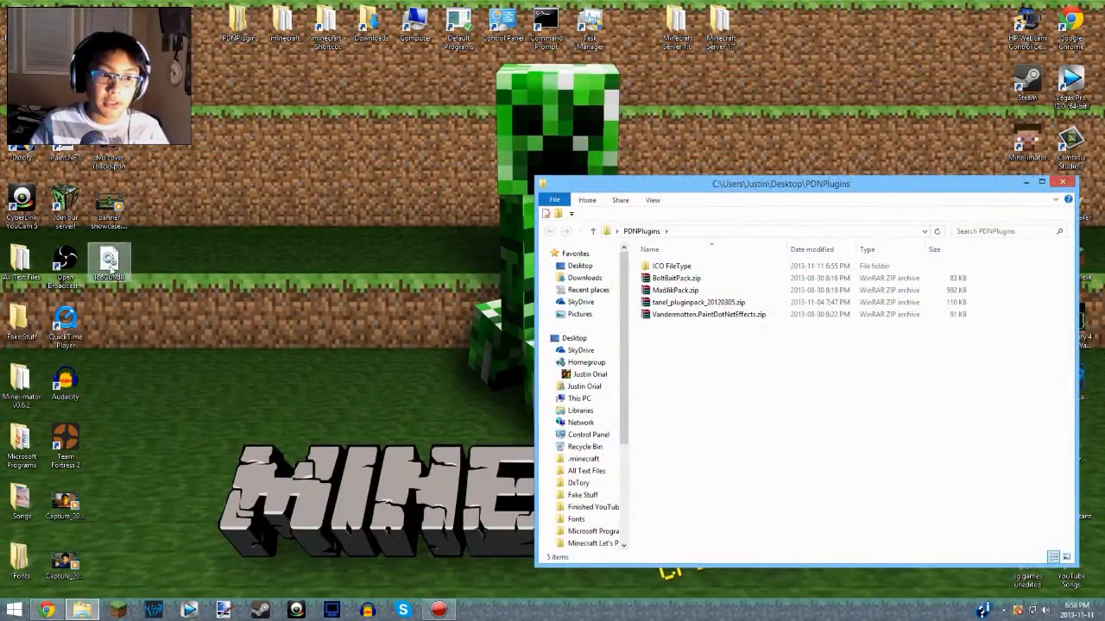
click(671, 266)
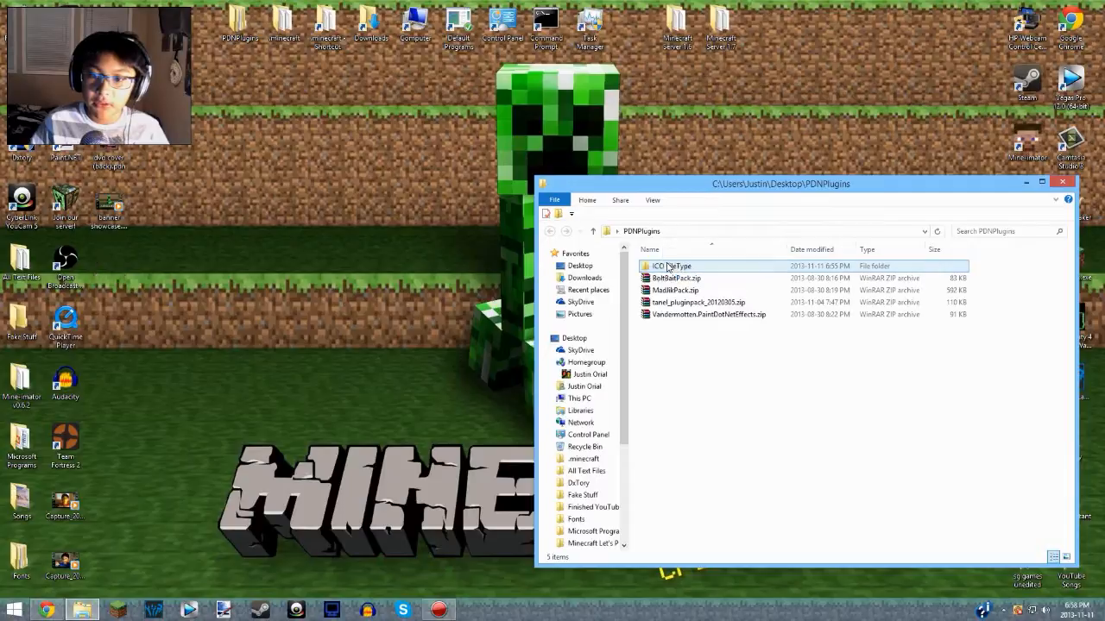
double_click(673, 265)
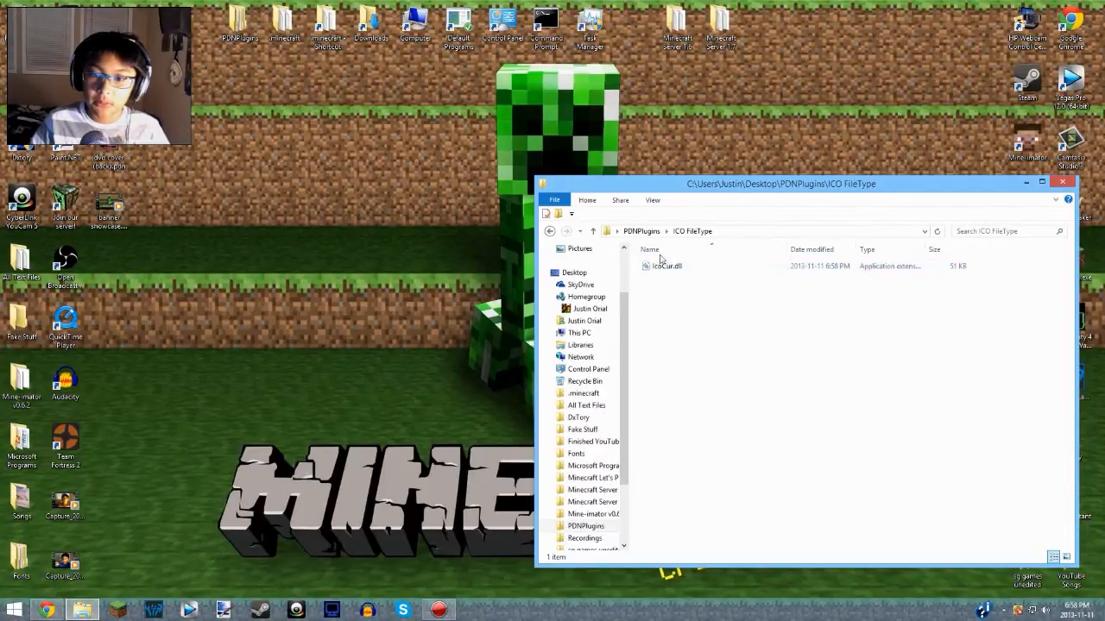
right_click(664, 266)
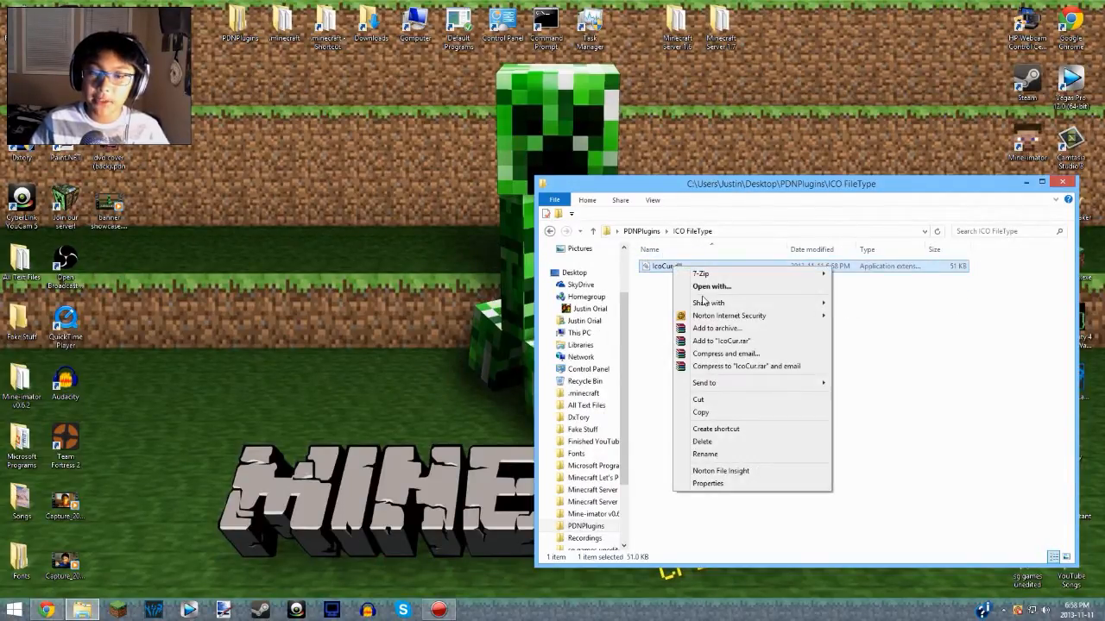
mouse_move(708, 302)
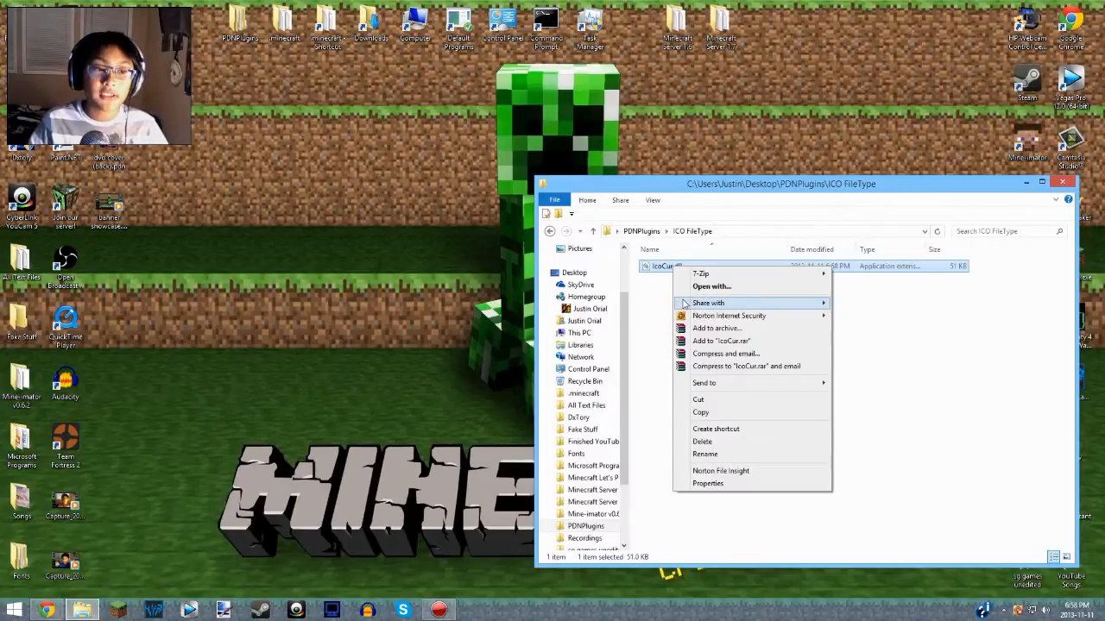
click(1003, 210)
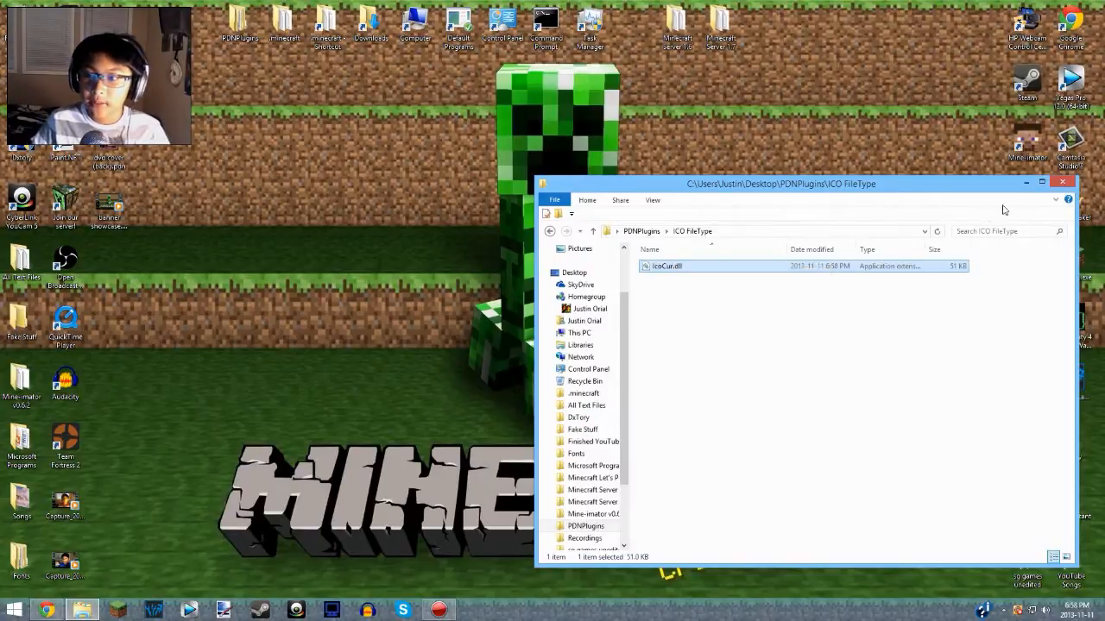
click(1062, 182)
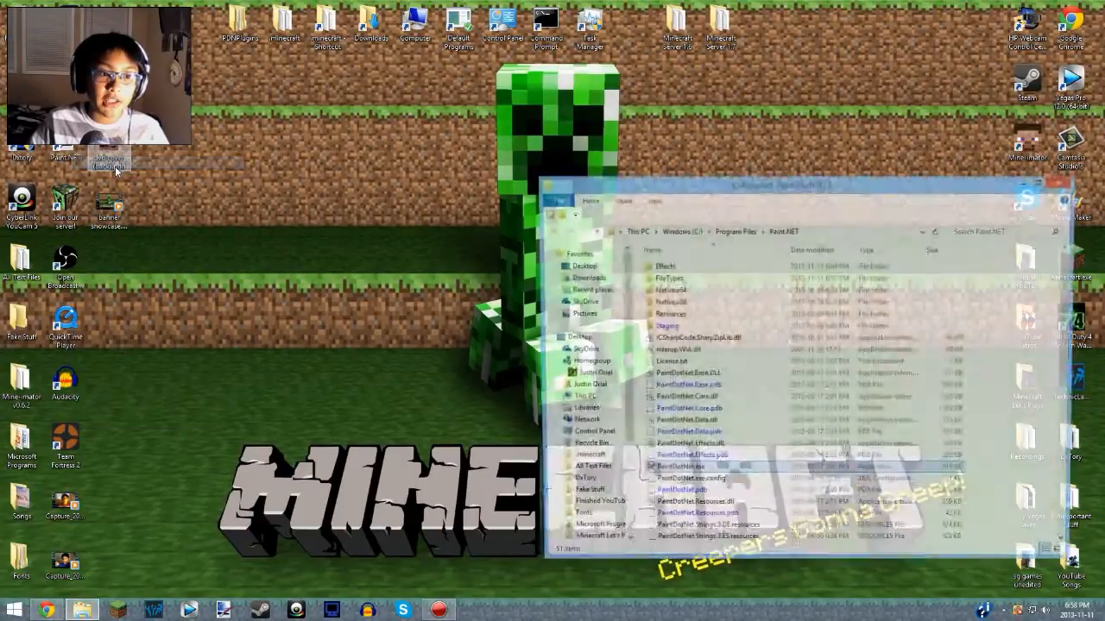
Step: Put IcoCur.dll into C:\Program Files\Paint.NET\FileTypes and close that Explorer window
click(678, 471)
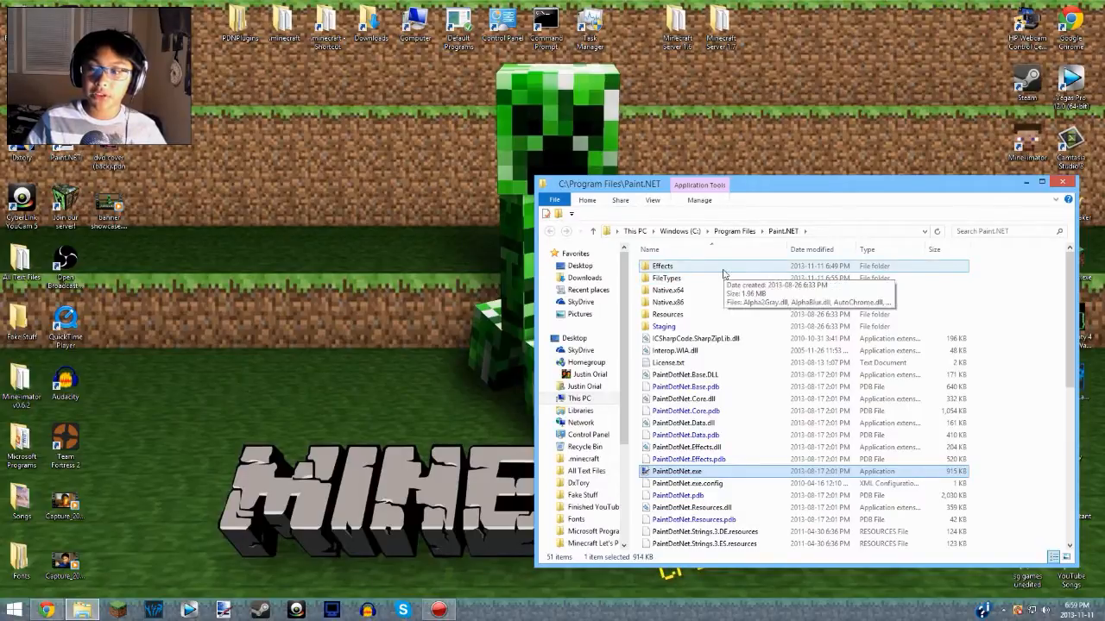
double_click(666, 277)
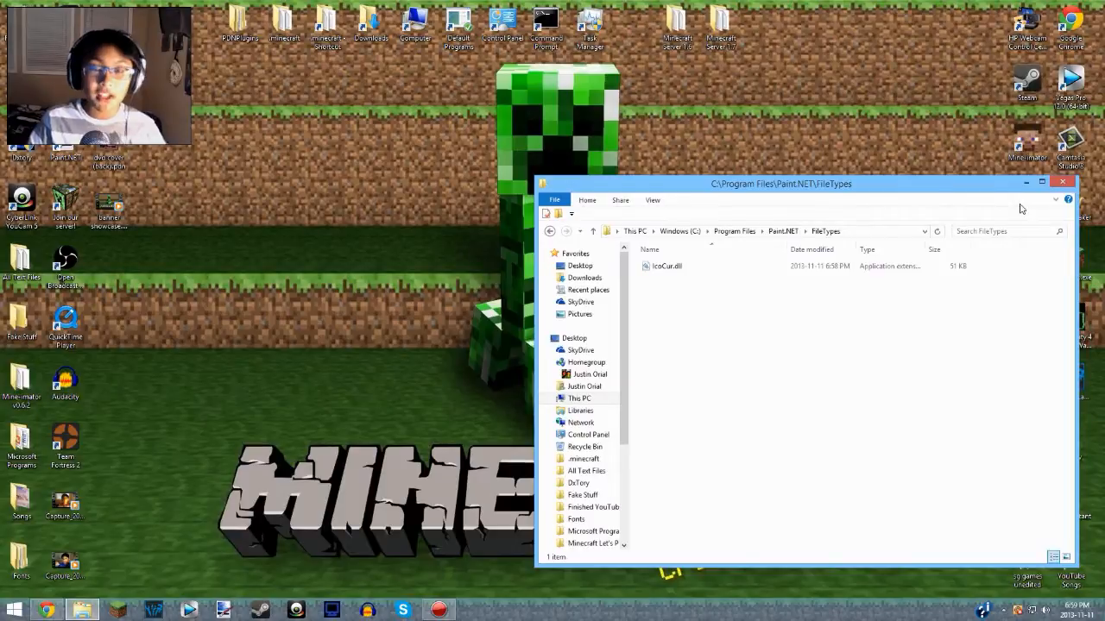
mouse_move(988, 209)
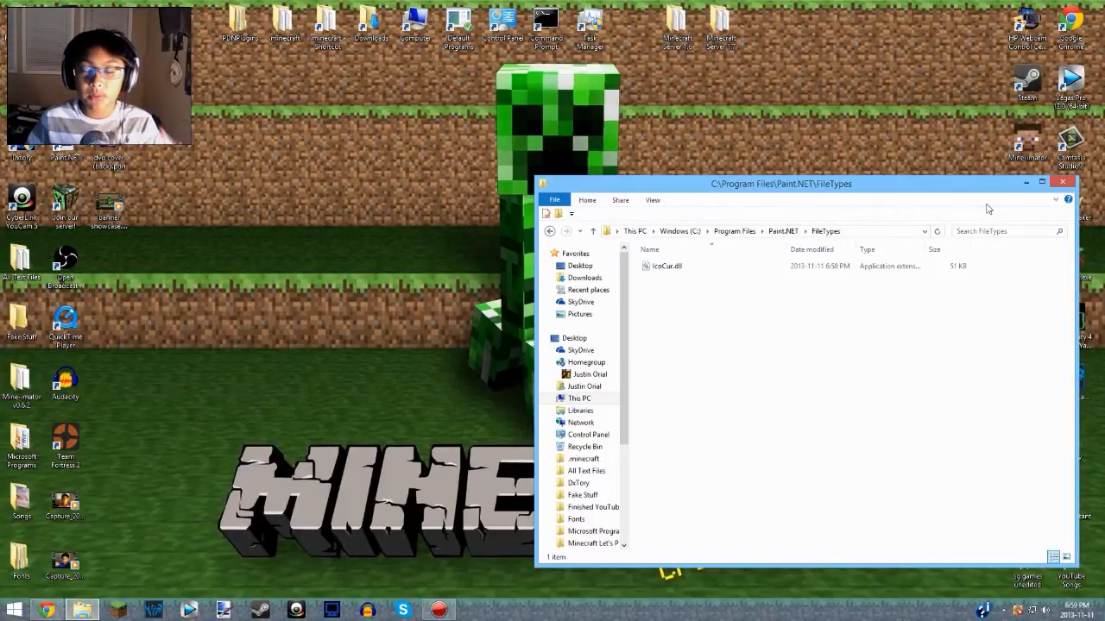
mouse_move(1062, 183)
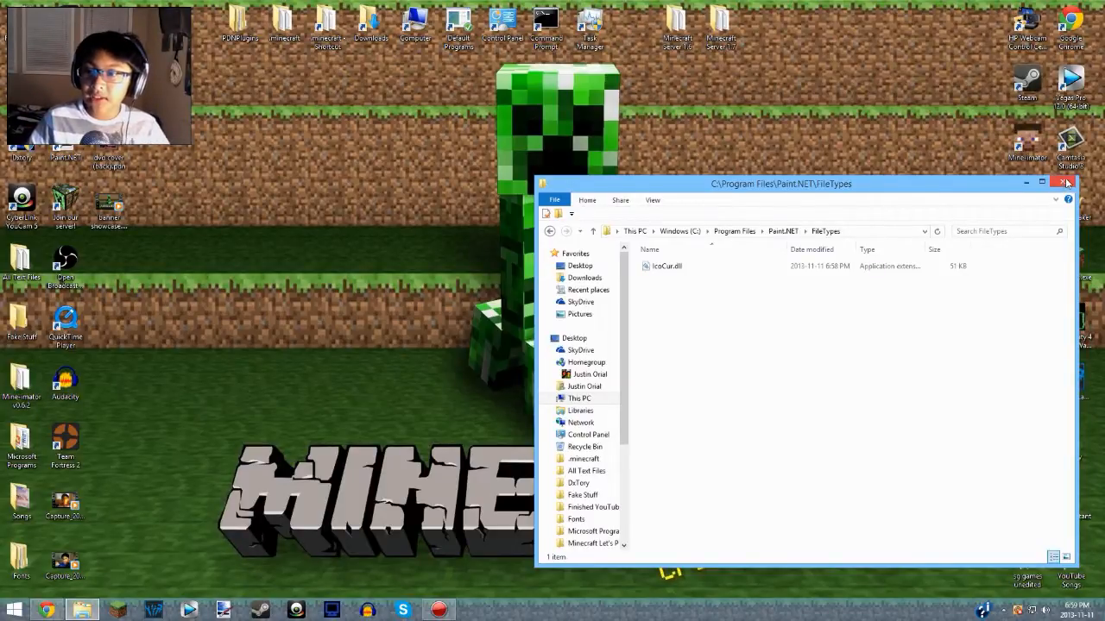
click(667, 266)
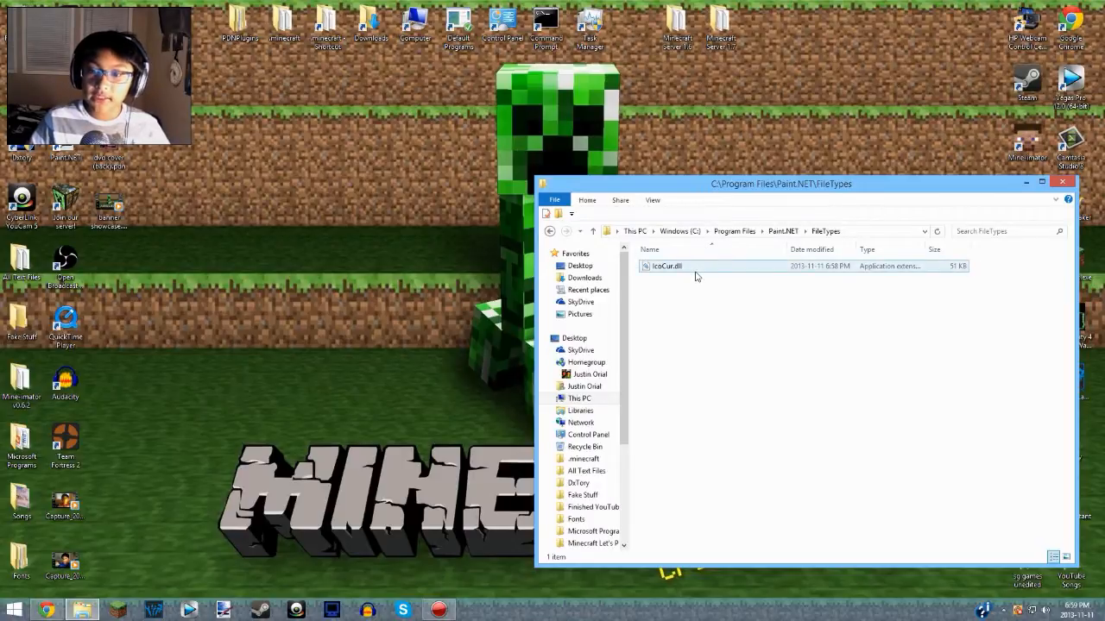
drag(779, 183, 719, 179)
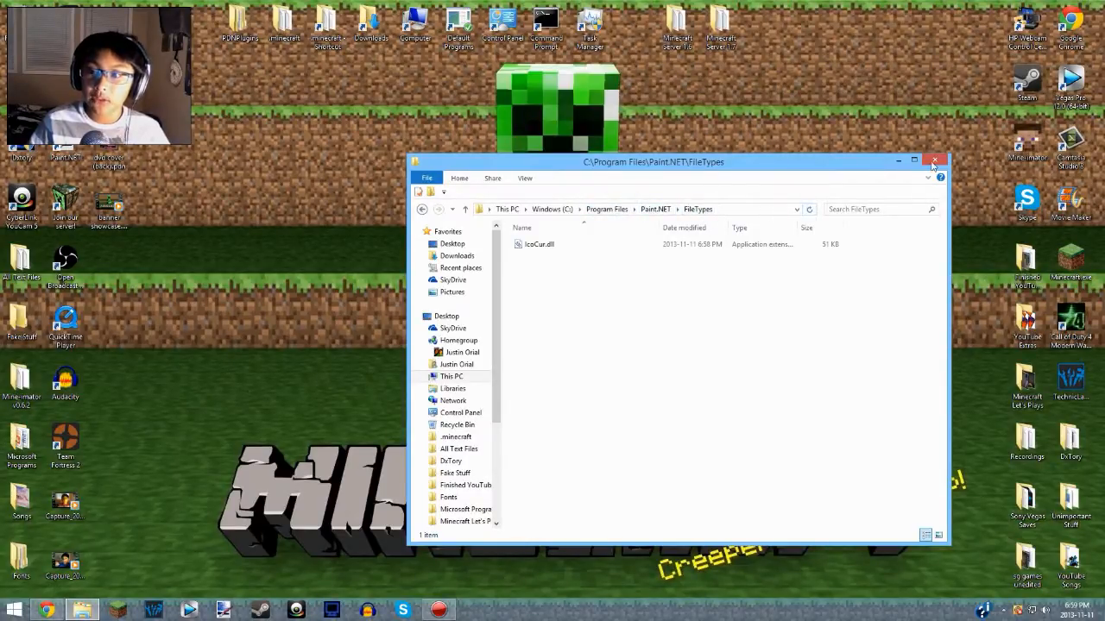
click(934, 162)
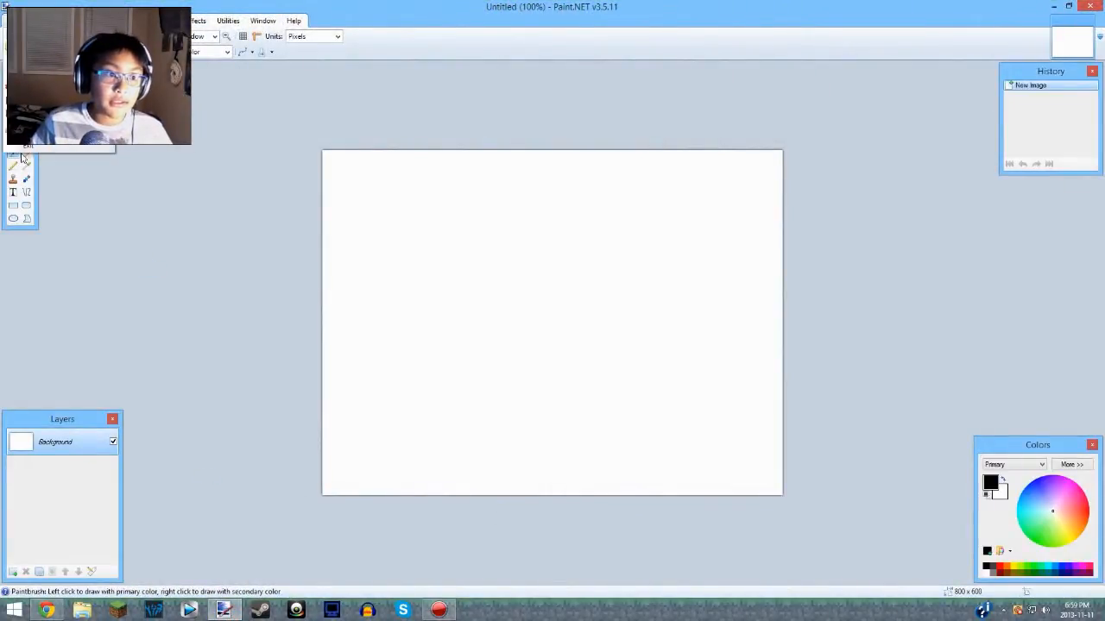
click(535, 279)
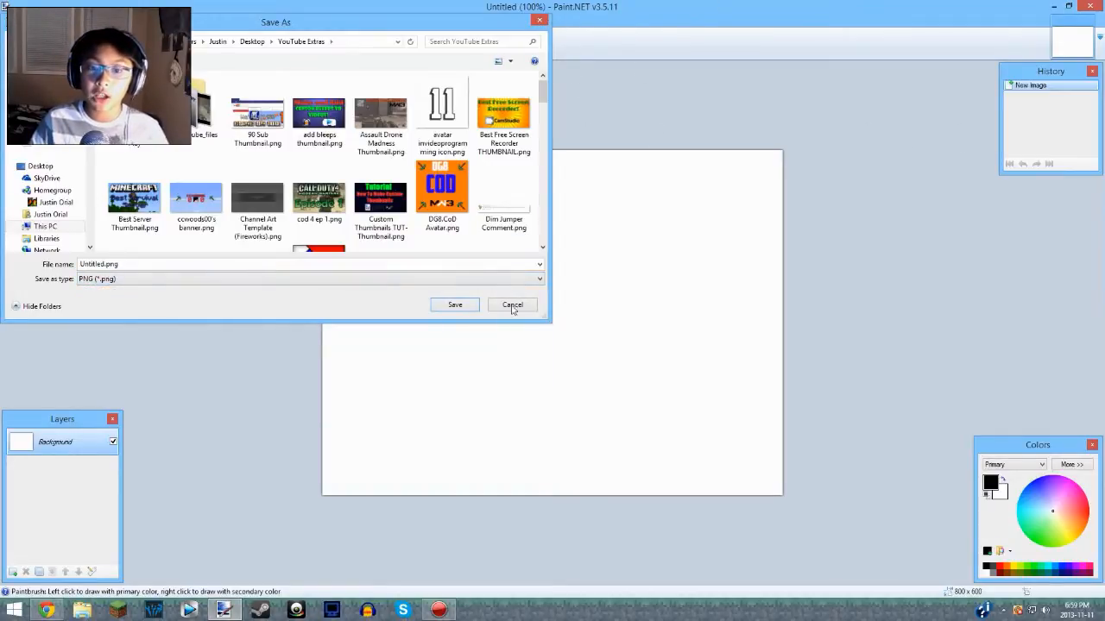
click(512, 305)
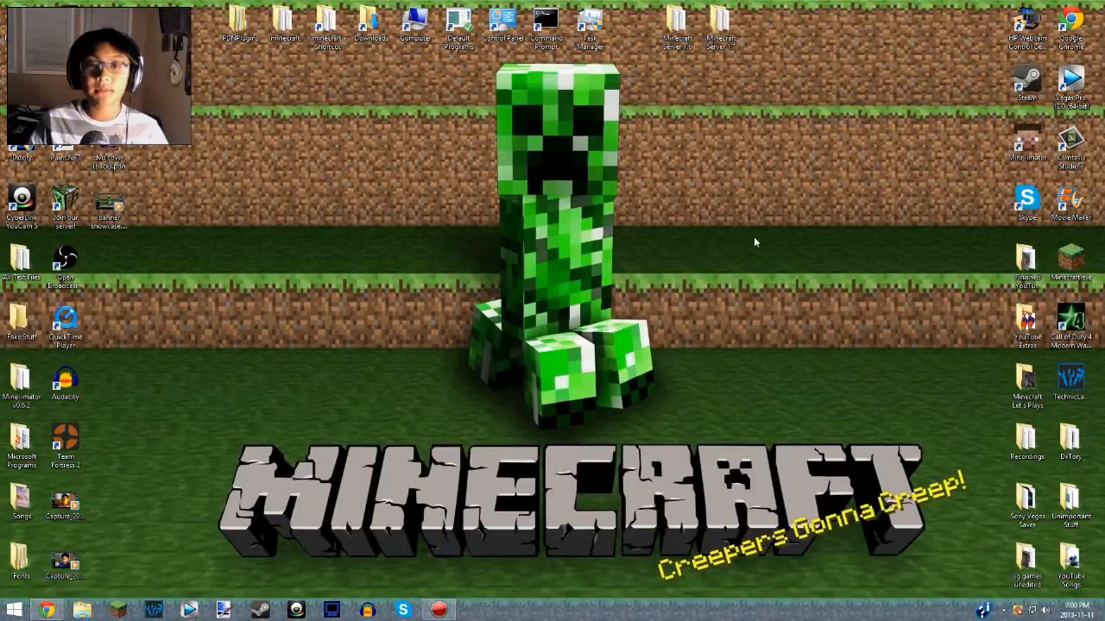
mouse_move(708, 246)
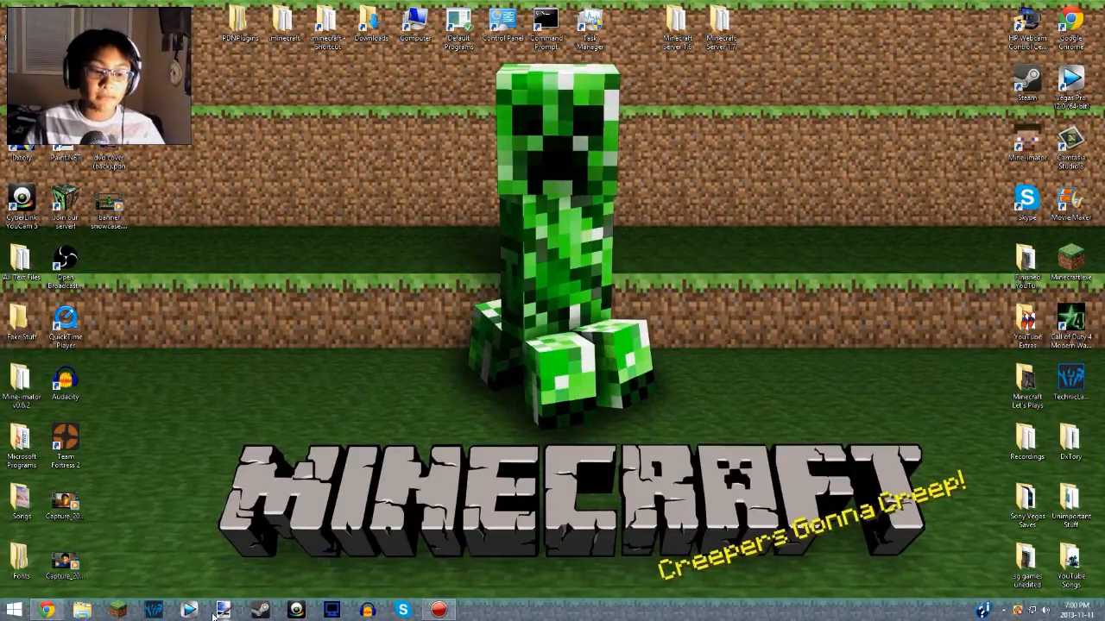
mouse_move(222, 611)
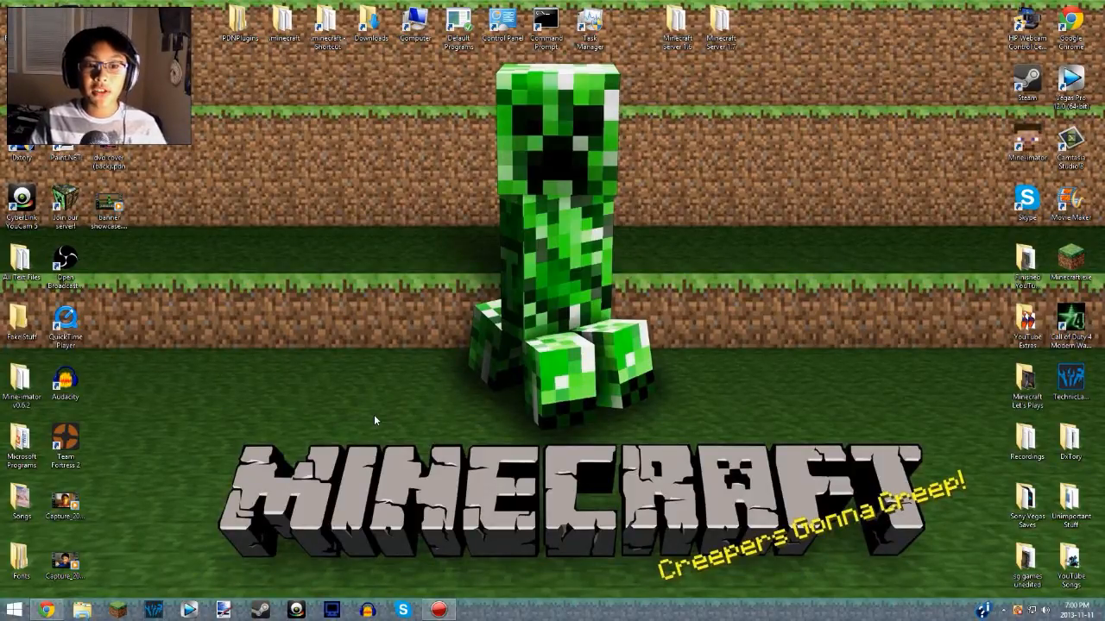
mouse_move(387, 379)
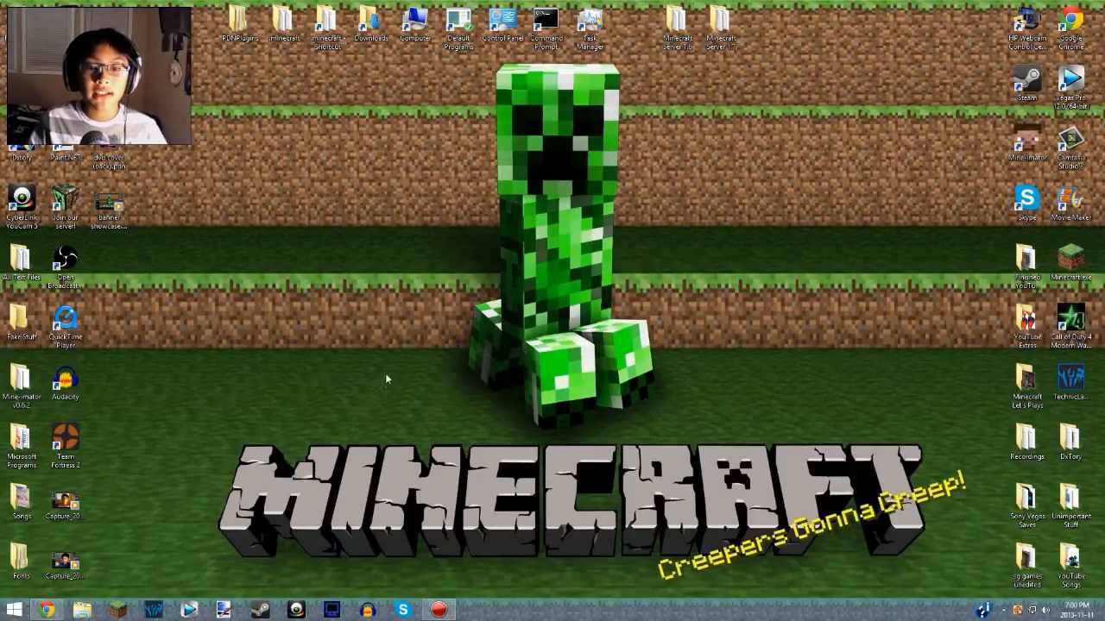